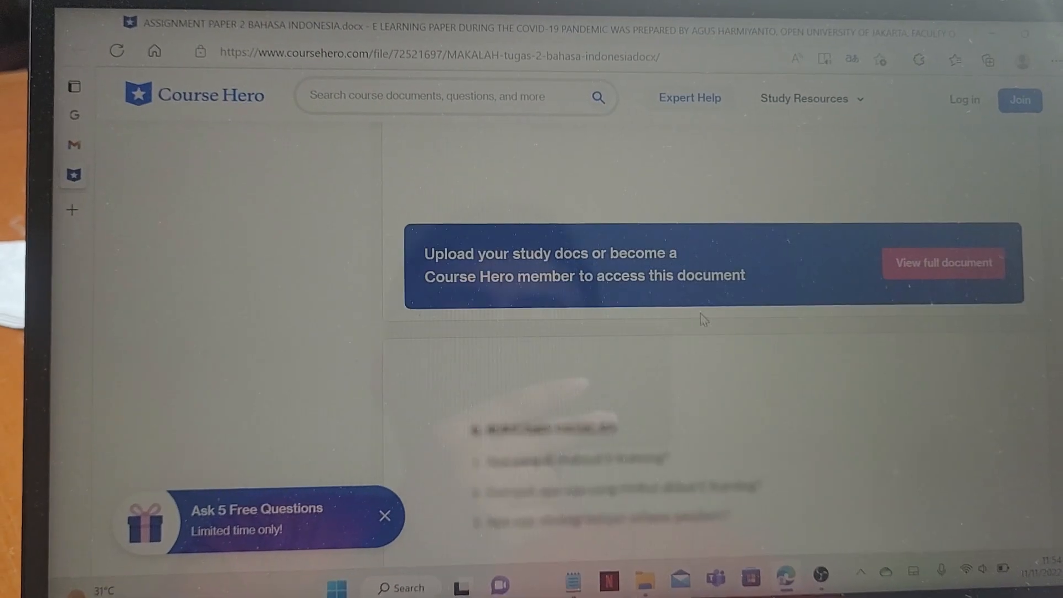
- Scroll past the Chapter I introduction and right-click the blurred paragraph to show Edge's Inspect option
scroll(down, 3)
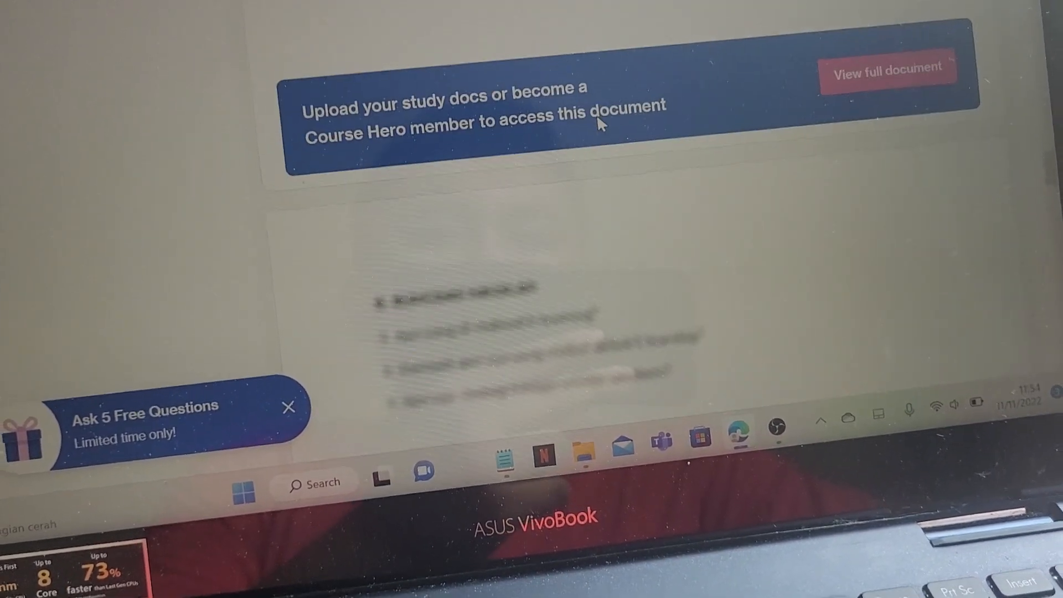
scroll(down, 3)
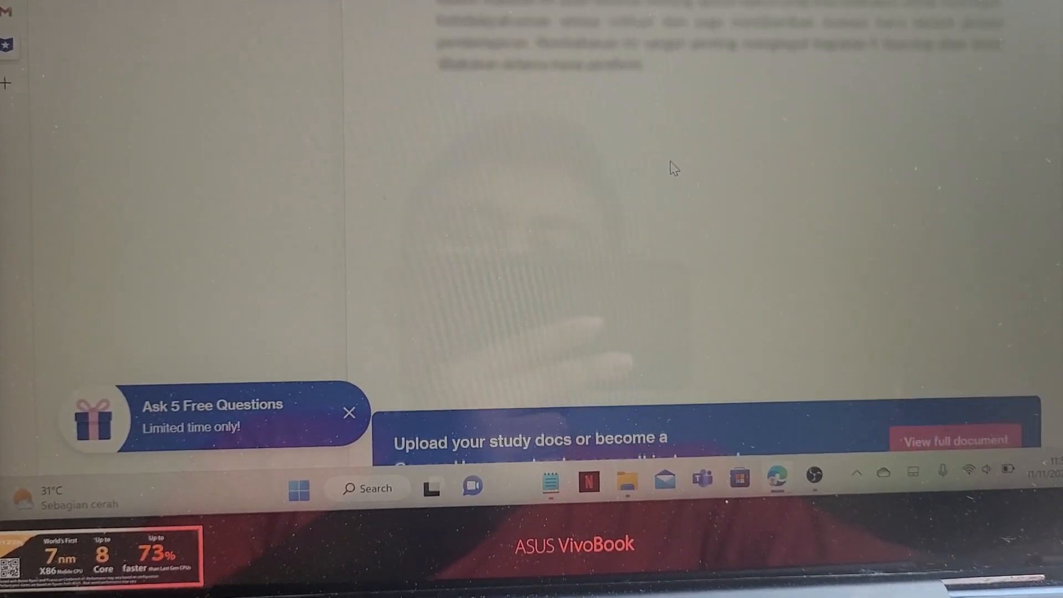
scroll(down, 3)
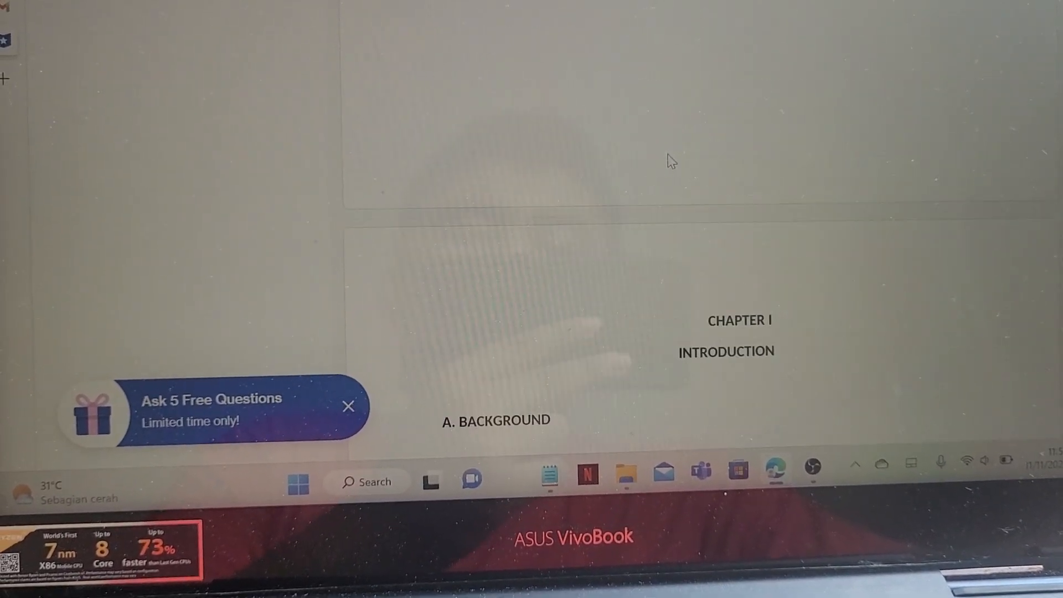
scroll(down, 3)
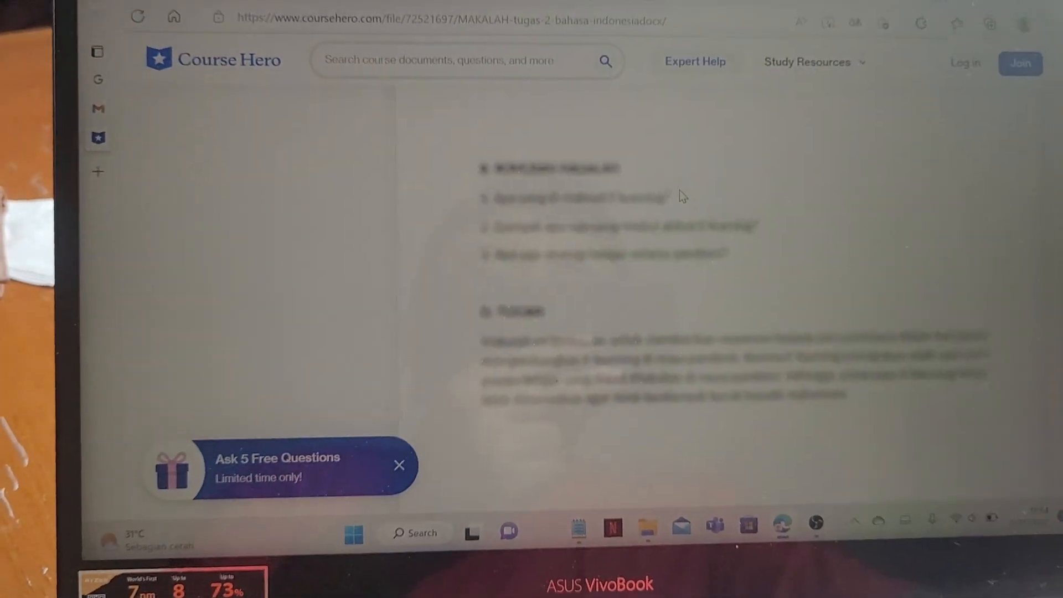
scroll(down, 3)
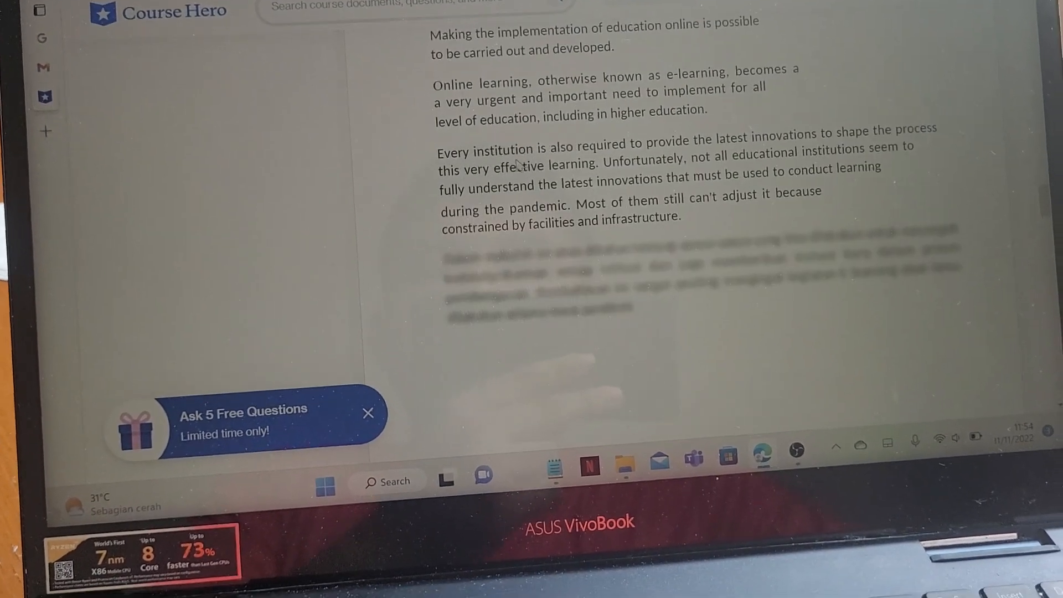
scroll(down, 3)
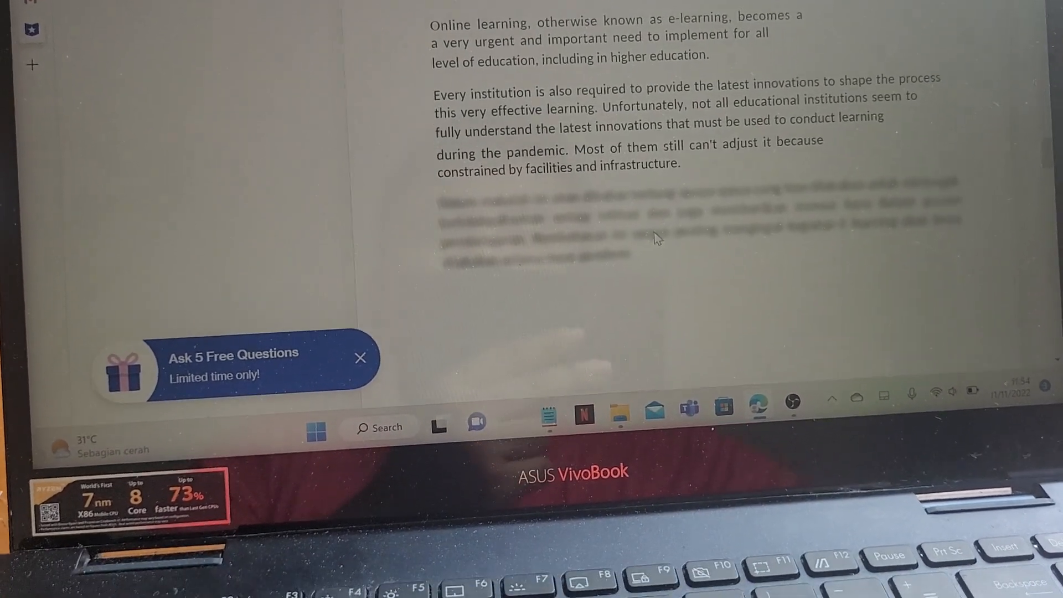
right_click(657, 238)
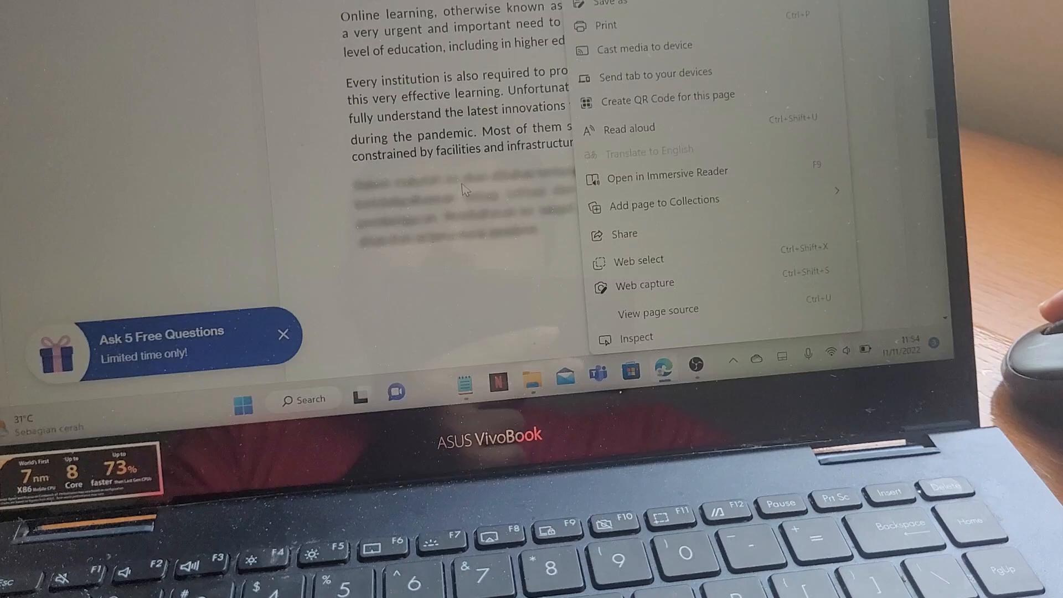